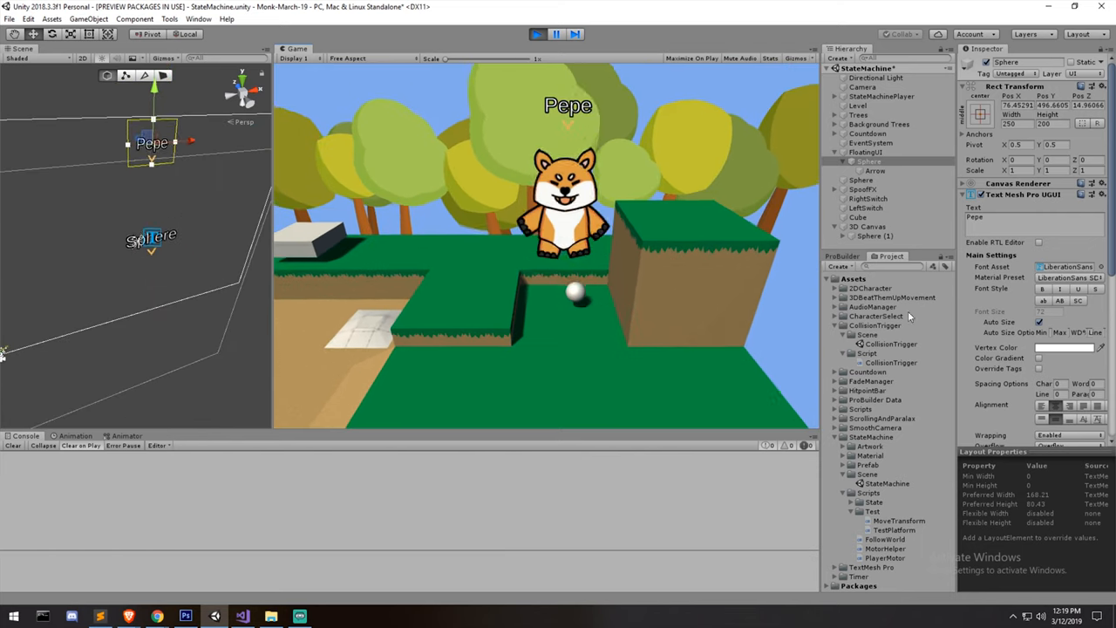
Select Sphere (1) under 3D Canvas so its world-space label shows above the ball
click(869, 227)
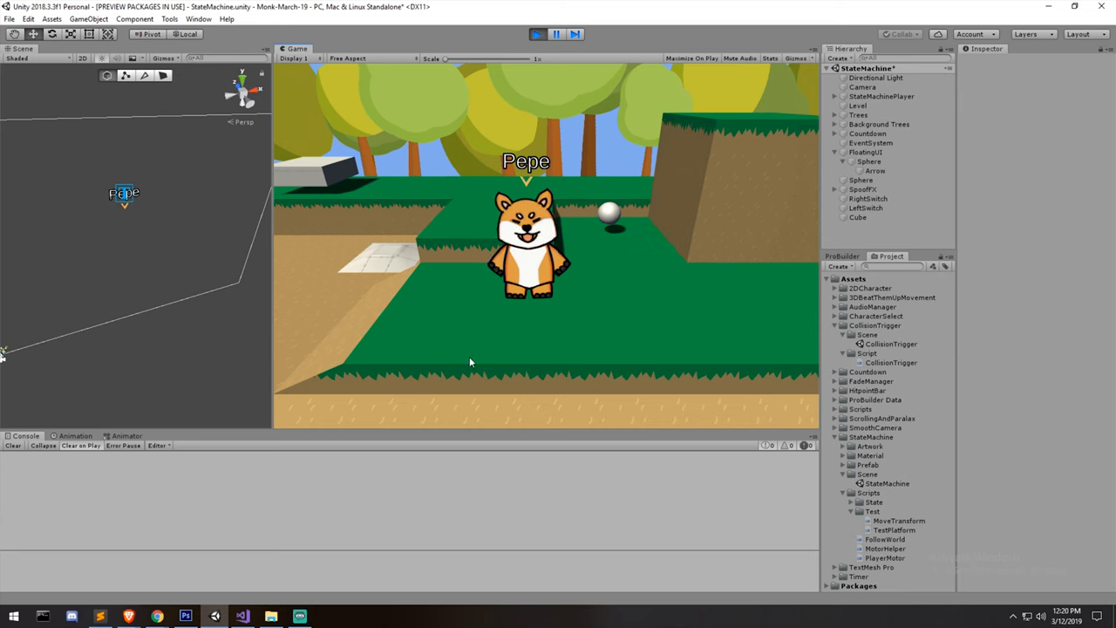
click(876, 236)
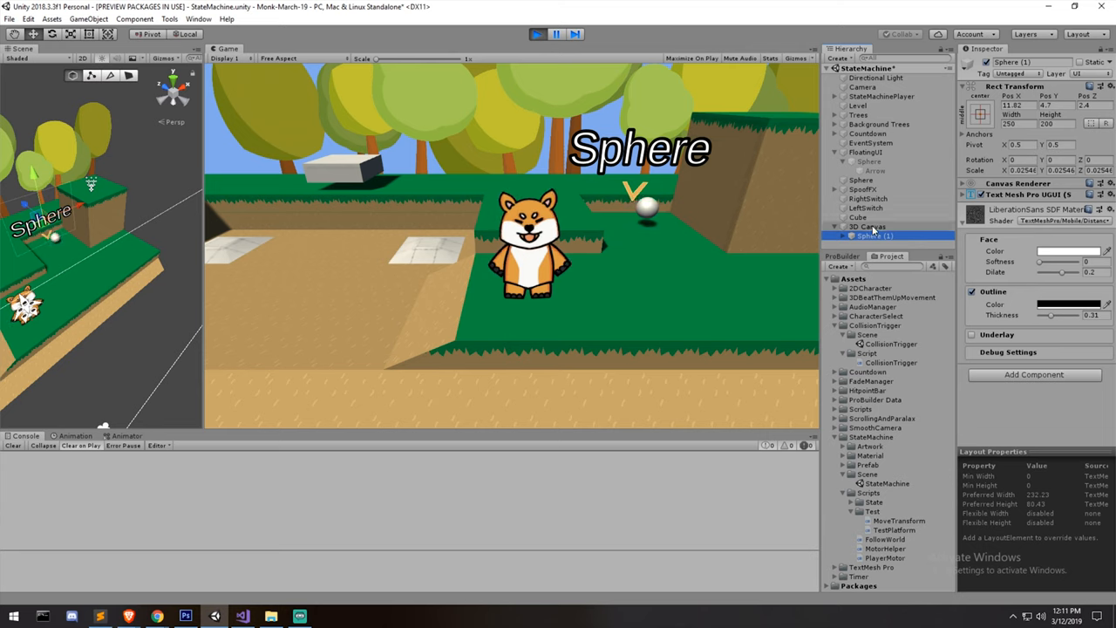
Inspect the 3D Canvas, then the Floating UI Sphere text with Follow World targeting the Sphere
click(869, 227)
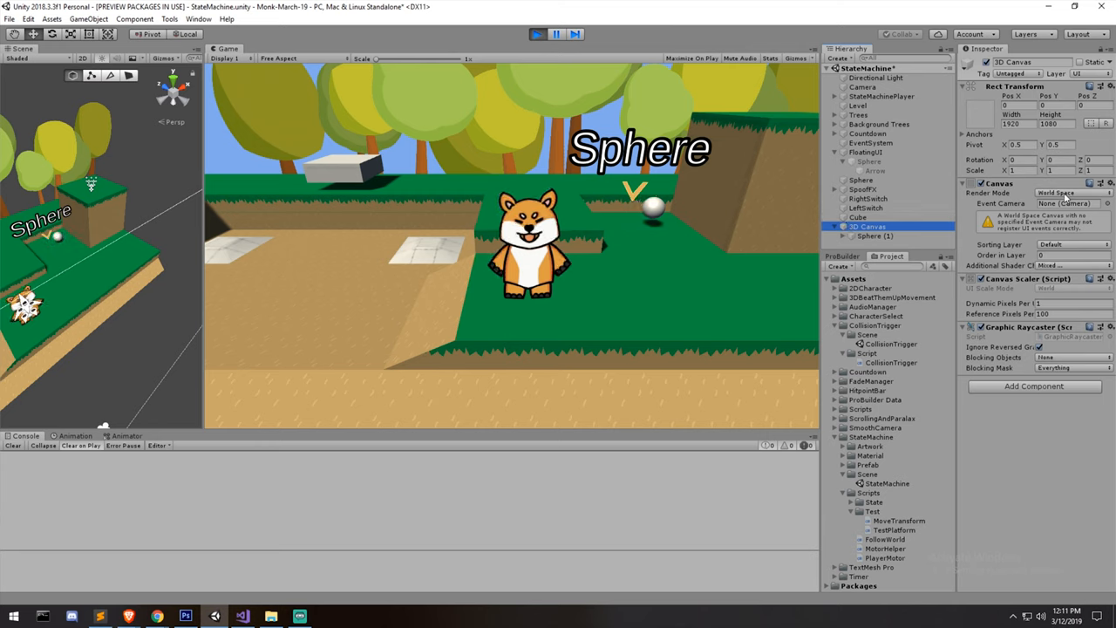
click(876, 237)
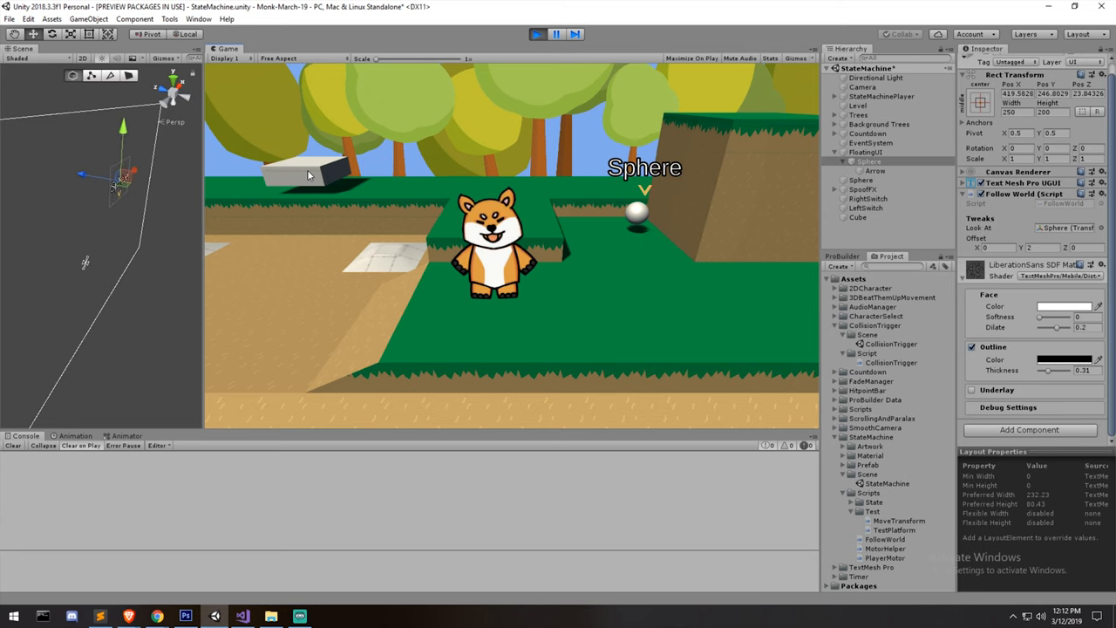
Review the Floating UI canvas and Sphere Follow World settings, then enter Play mode
click(866, 152)
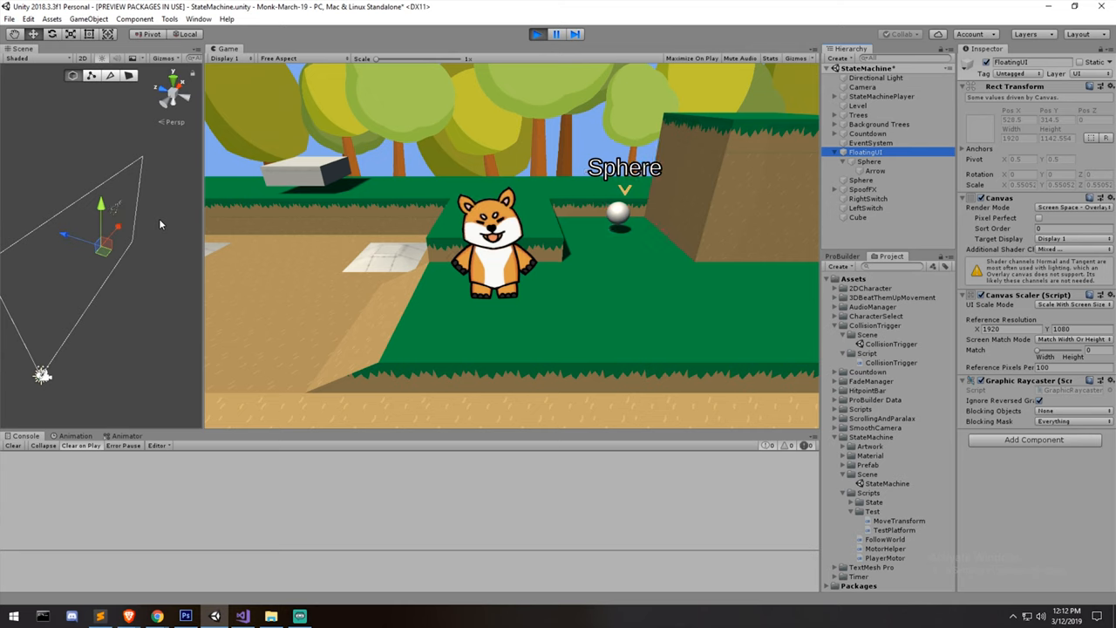
click(868, 161)
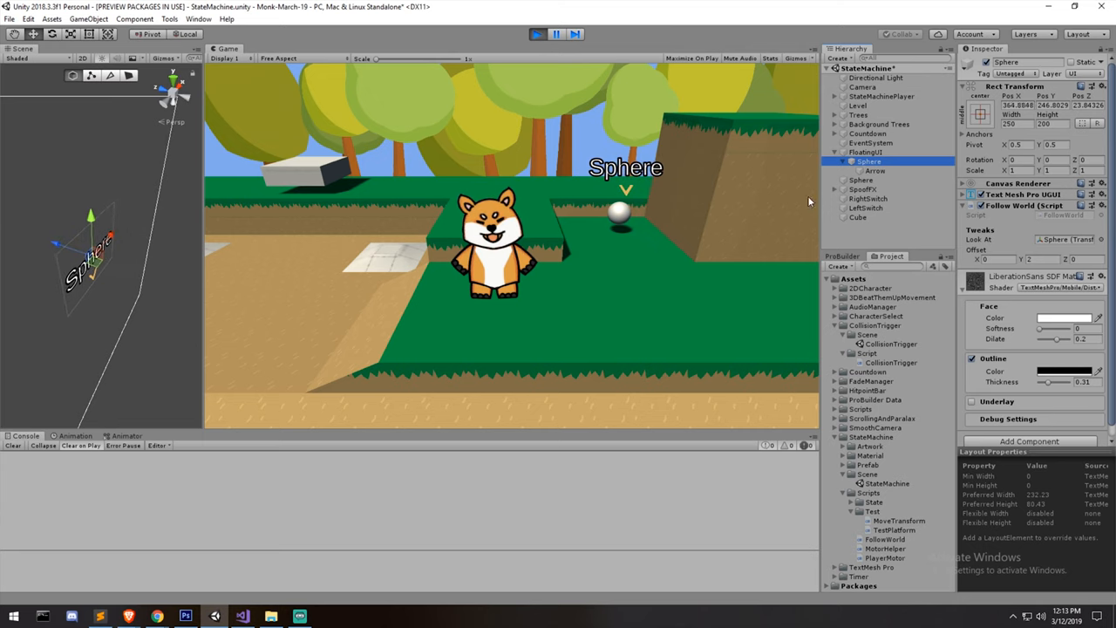
click(865, 151)
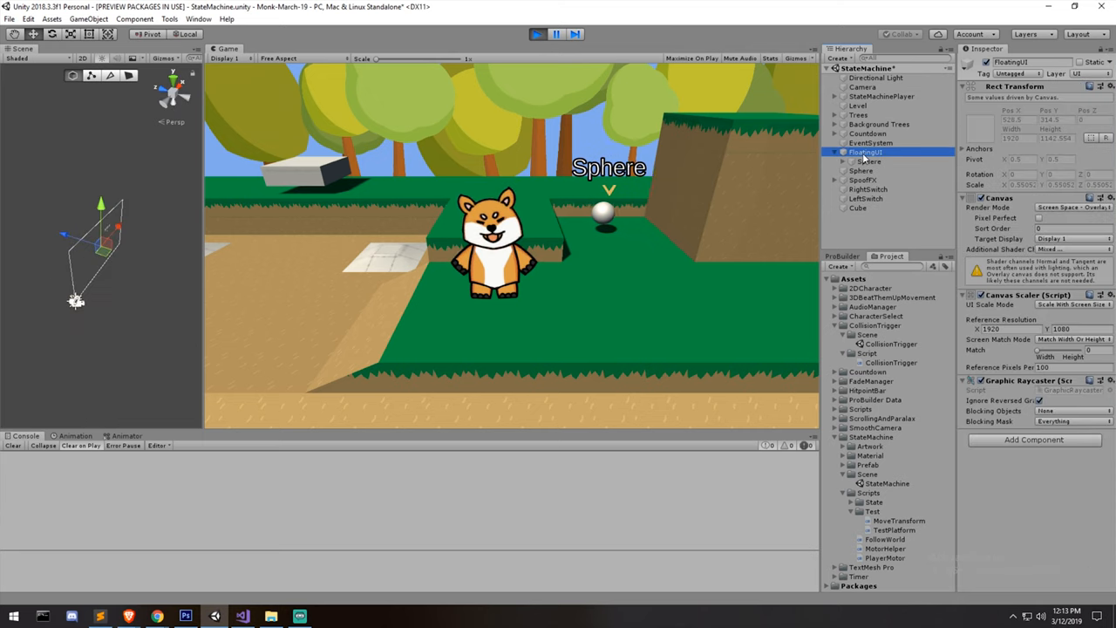
click(869, 160)
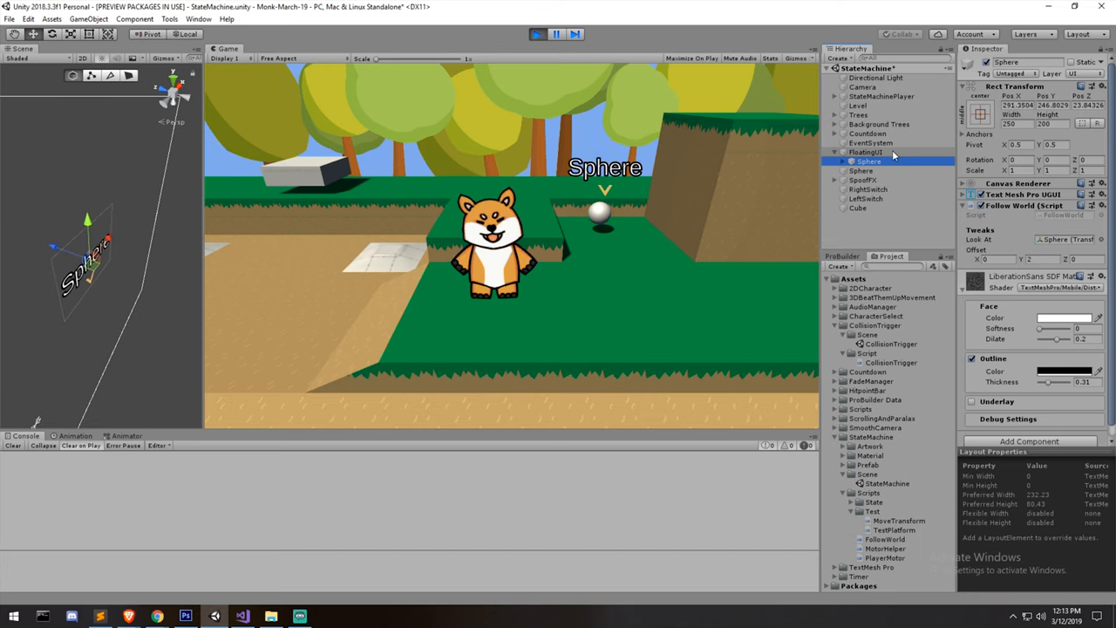
click(866, 152)
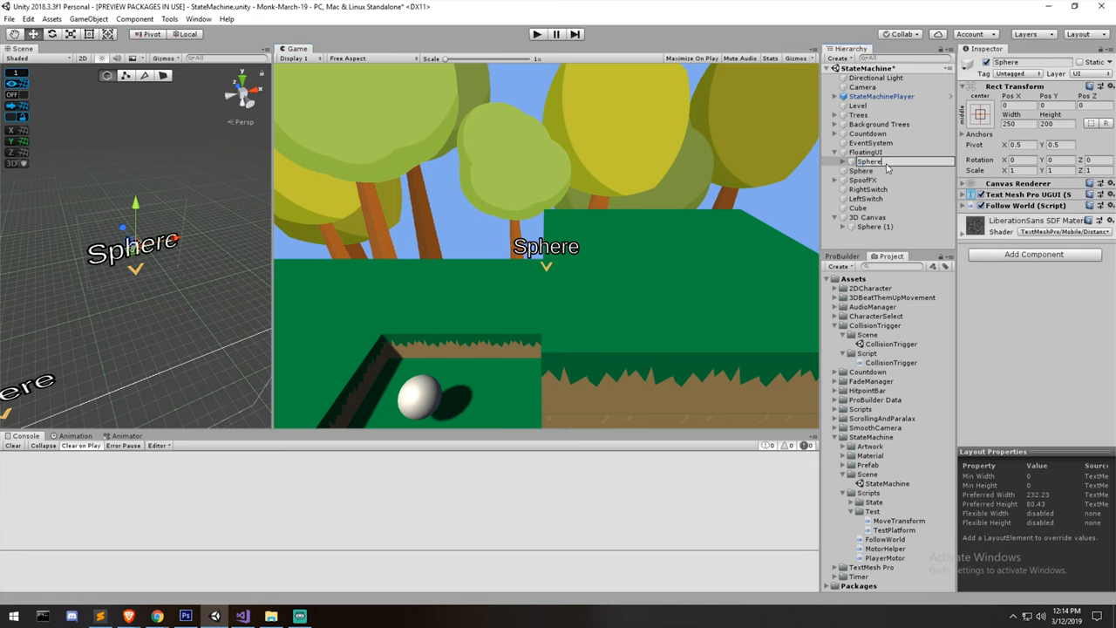
Set Follow World's Look At to StateMachinePlayer, check it in Game view, and bring up FollowWorld.cs
click(869, 160)
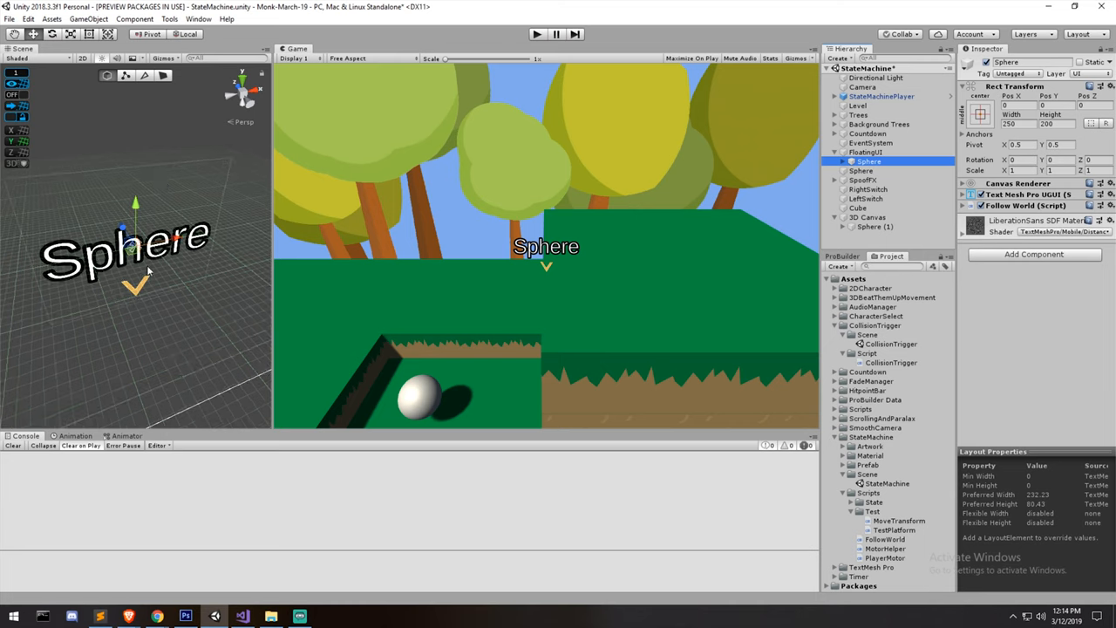
click(844, 161)
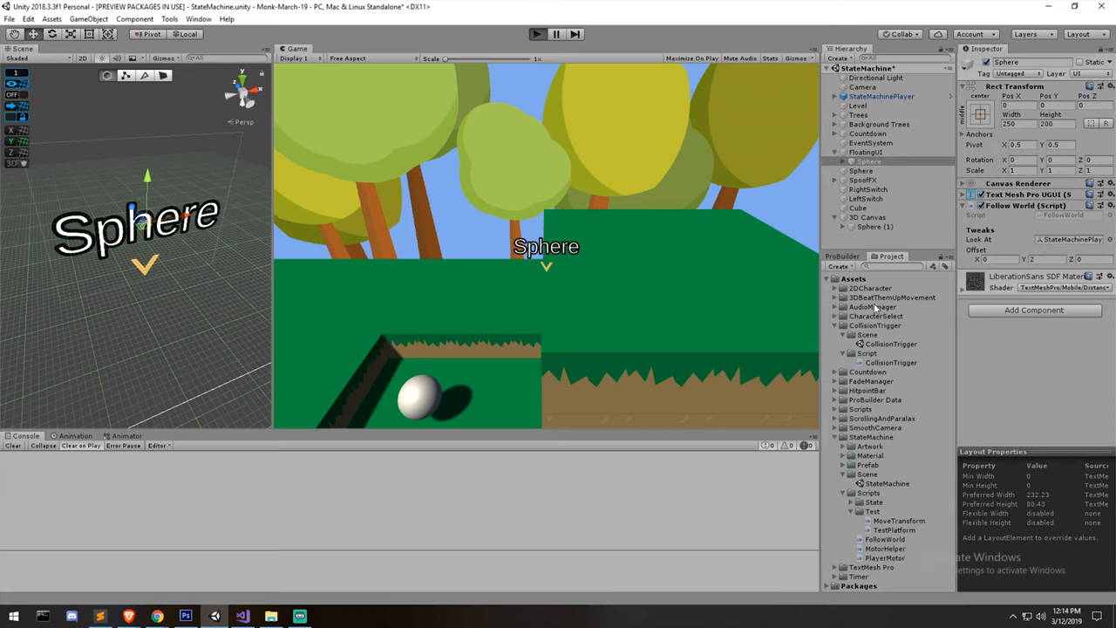
click(537, 35)
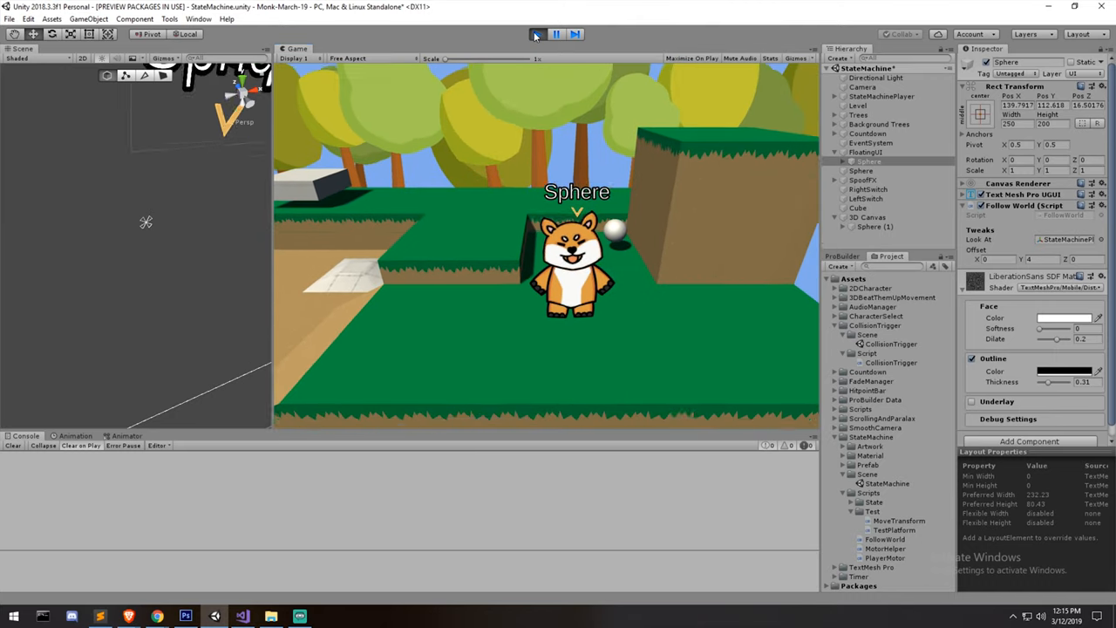
click(555, 35)
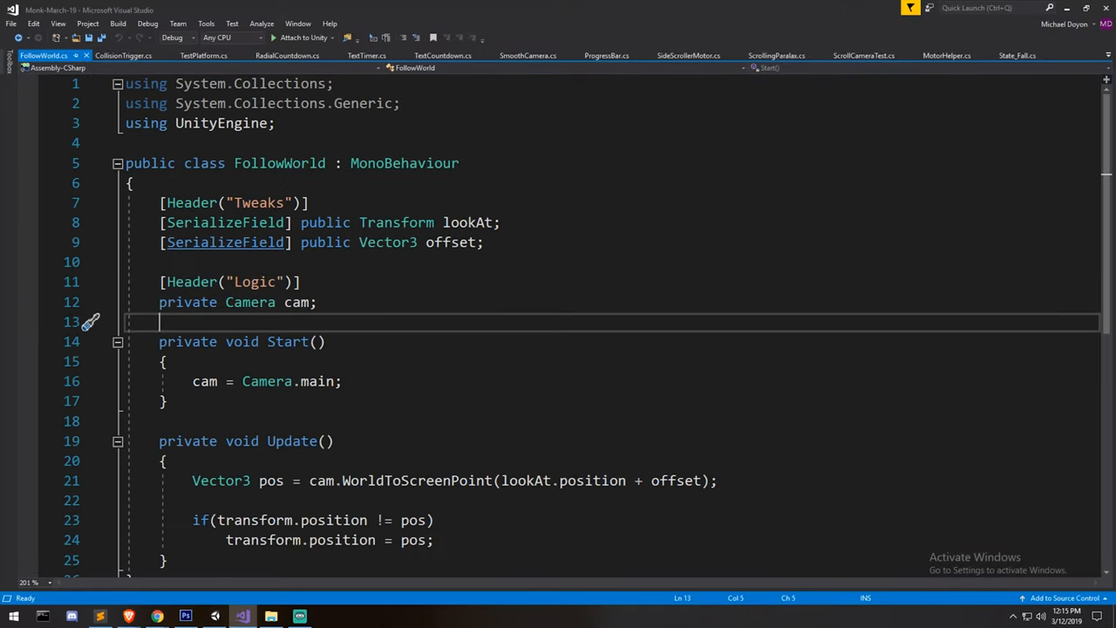
Try an alternative camera fetch in Start, then revert it to Camera.main
drag(161, 321, 161, 203)
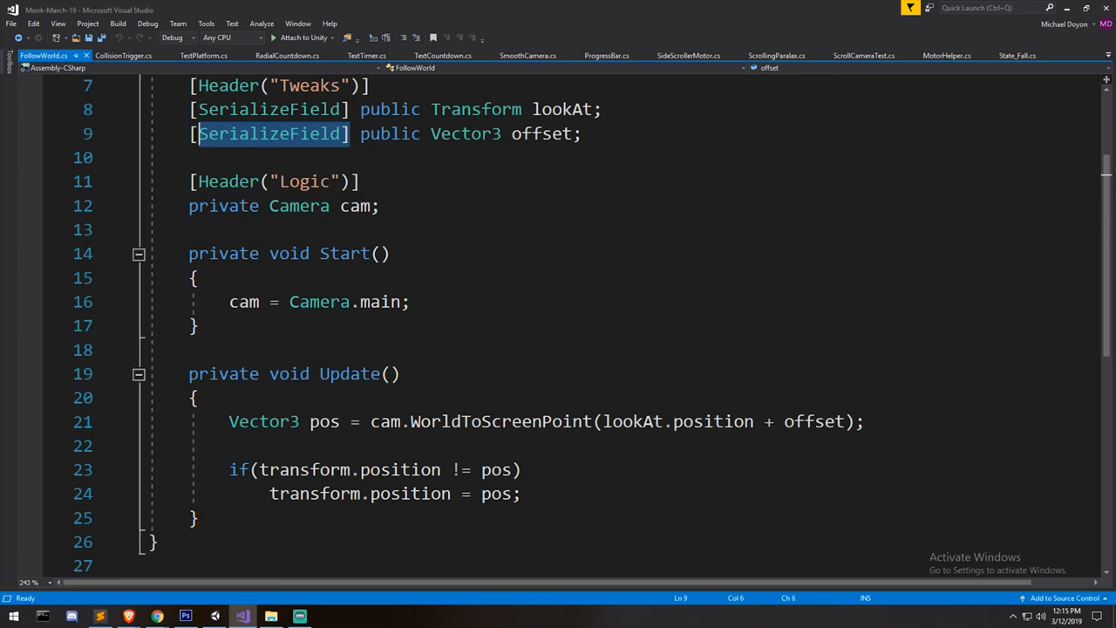
click(360, 132)
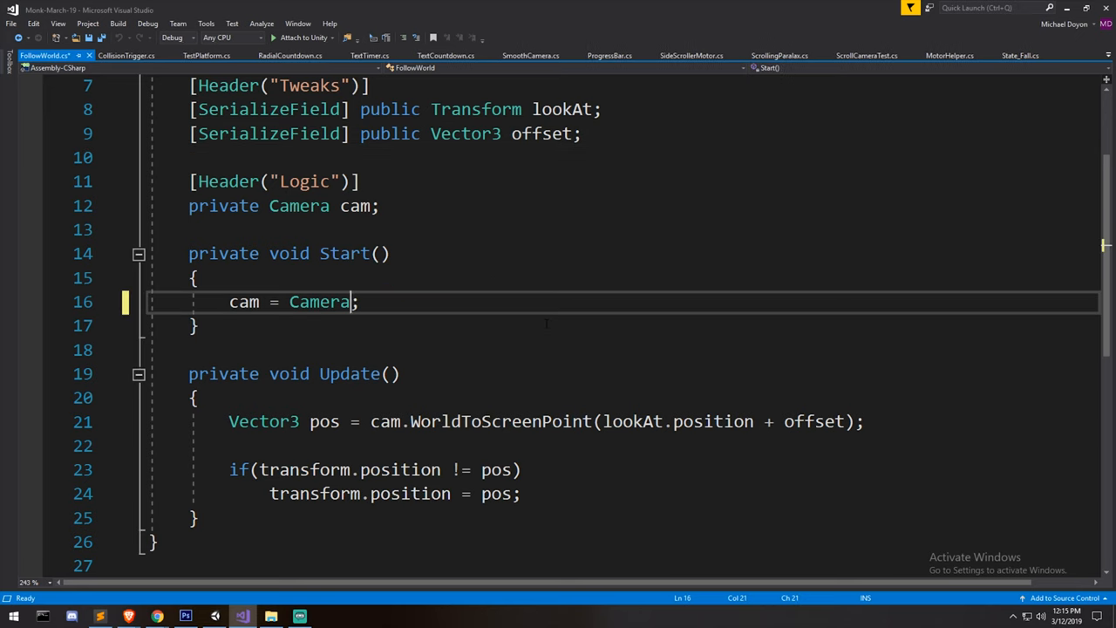
text(.curre)
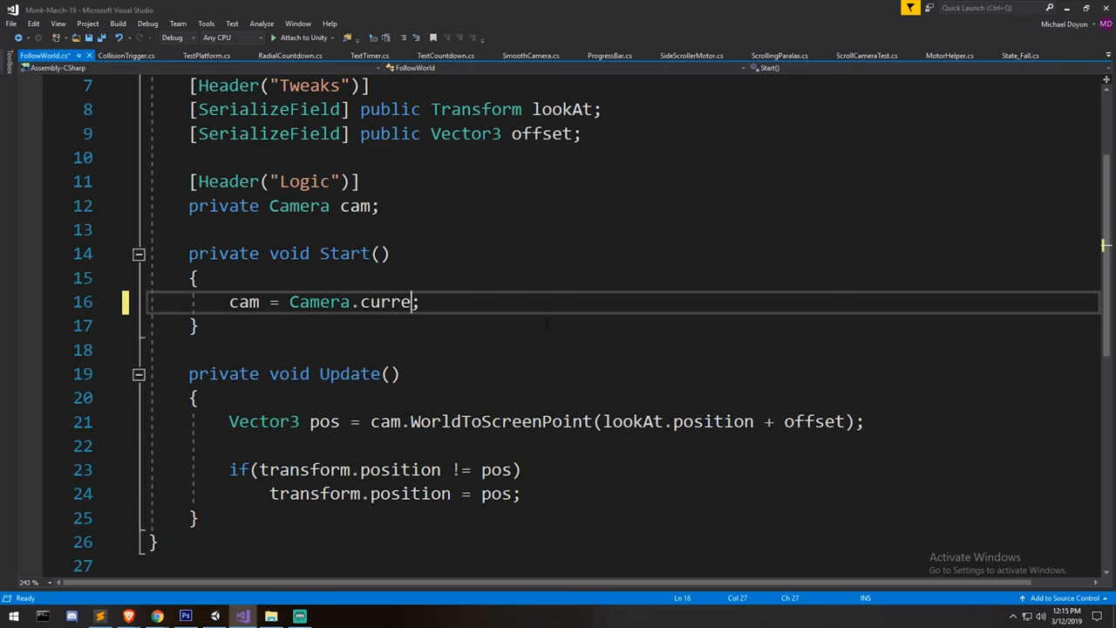
text(main)
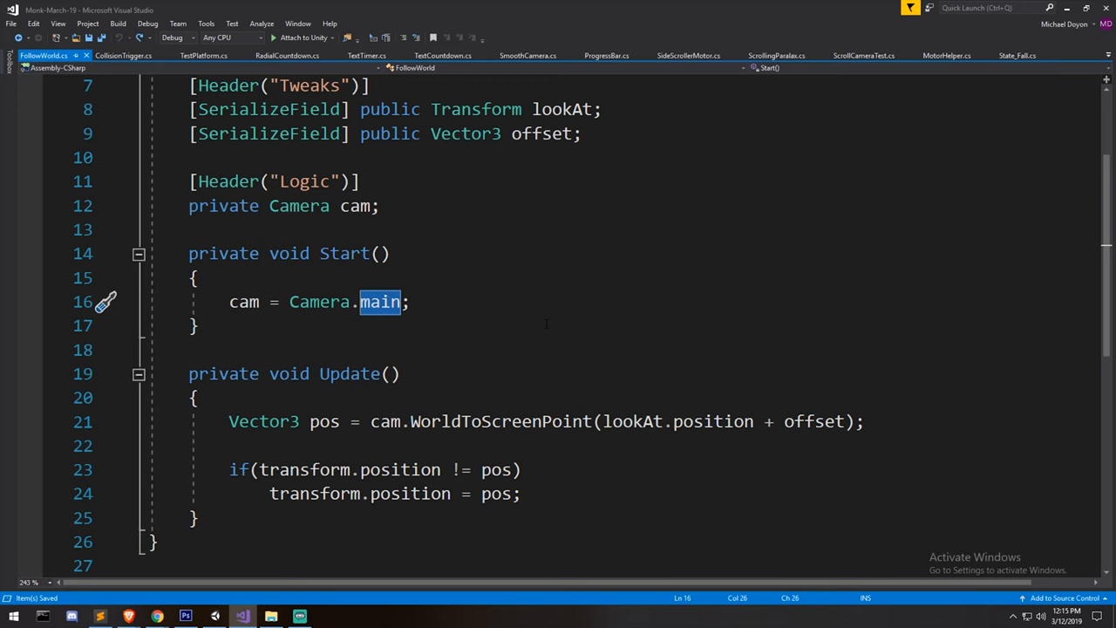
Scroll through Update and highlight the WorldToScreenPoint call
scroll(down, 3)
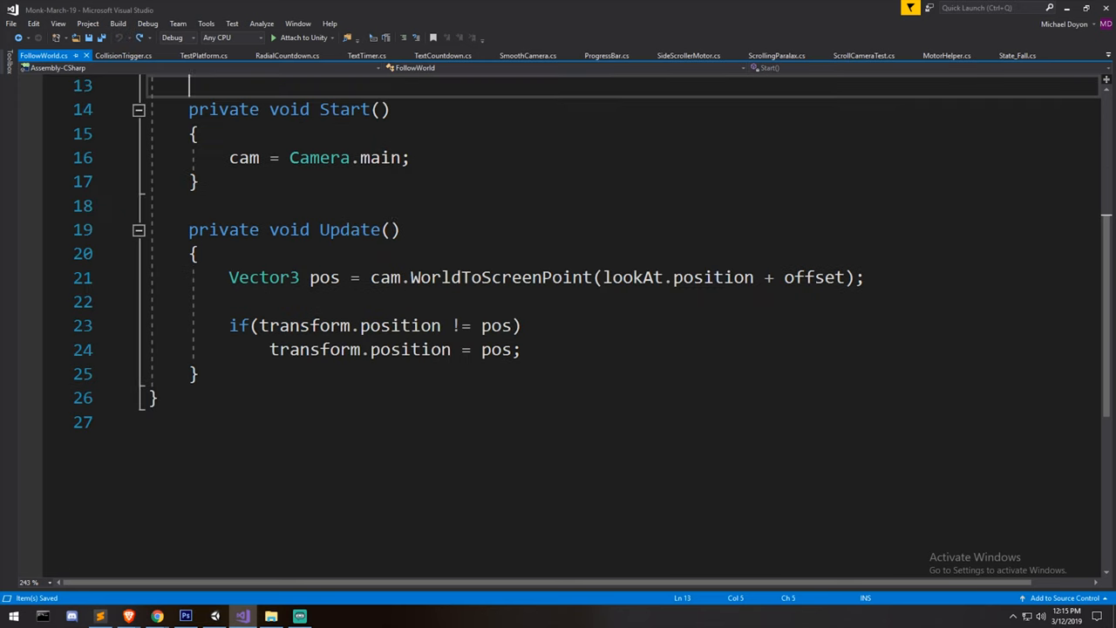
scroll(up, 3)
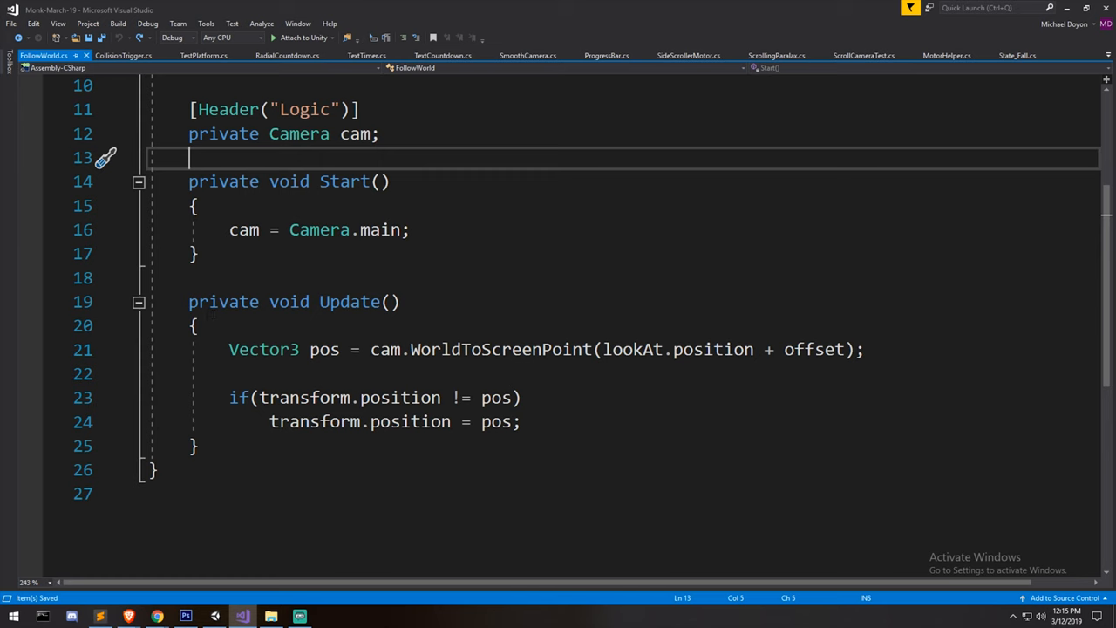
double_click(502, 349)
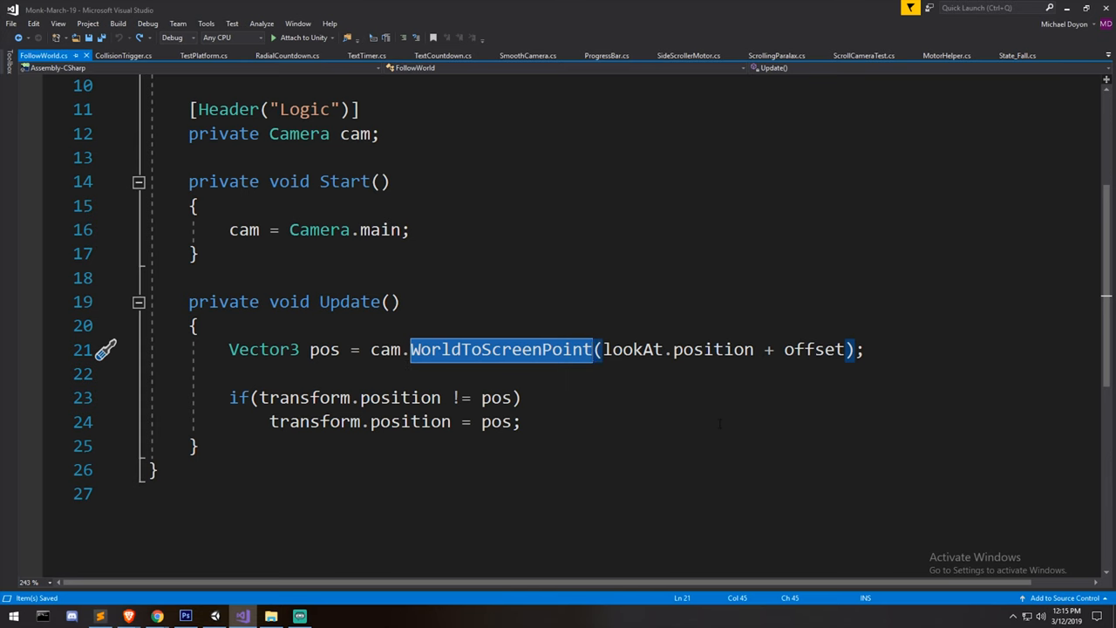
mouse_move(471, 353)
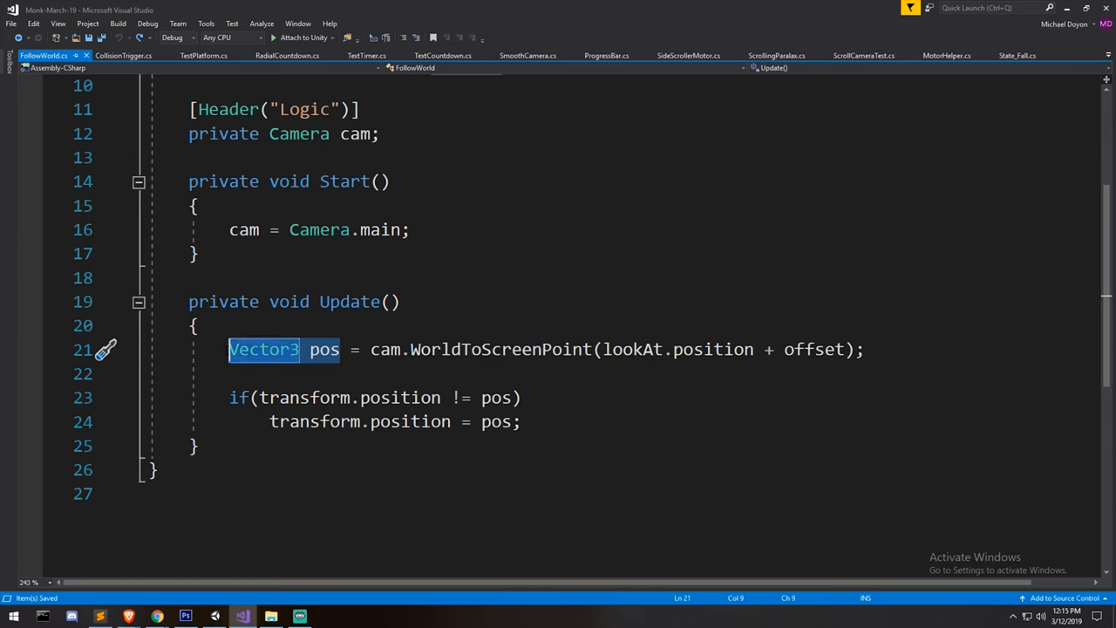
mouse_move(386, 349)
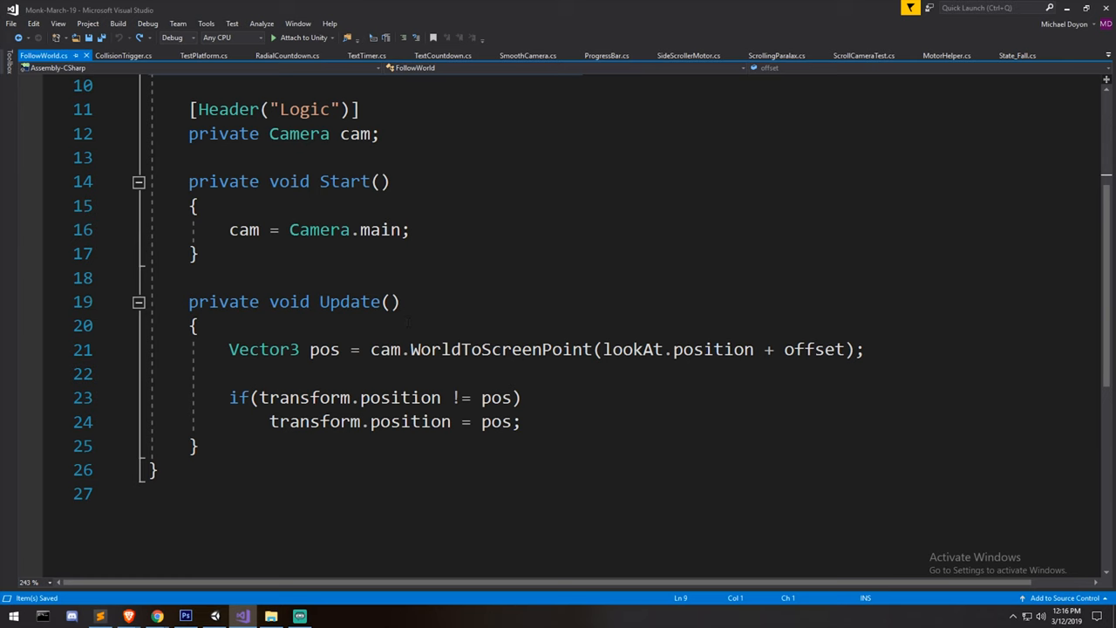
mouse_move(263, 349)
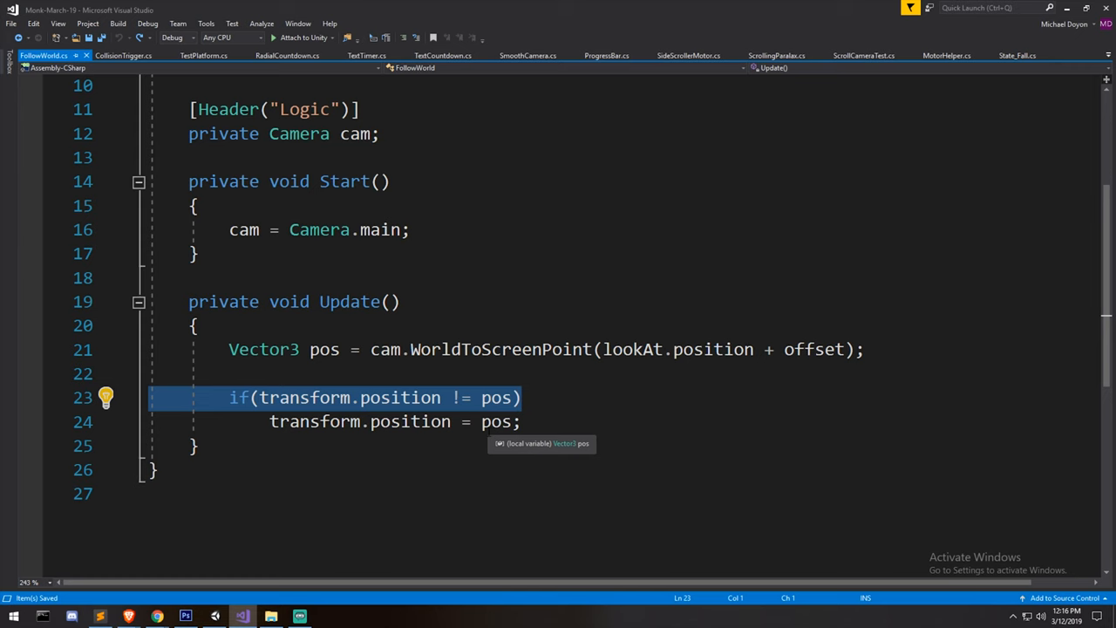
Insert a blank line in Update above the if position check
click(521, 398)
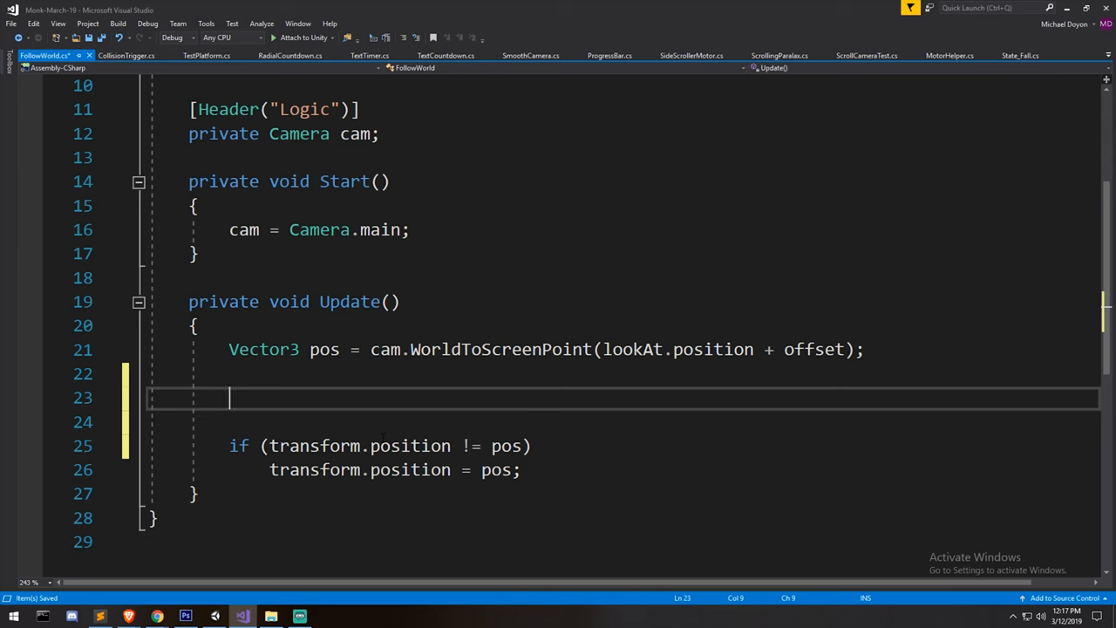
Begin cam.scre on the new line, browse IntelliSense for ScreenToWorldPoint, then return to Unity
text(cam.)
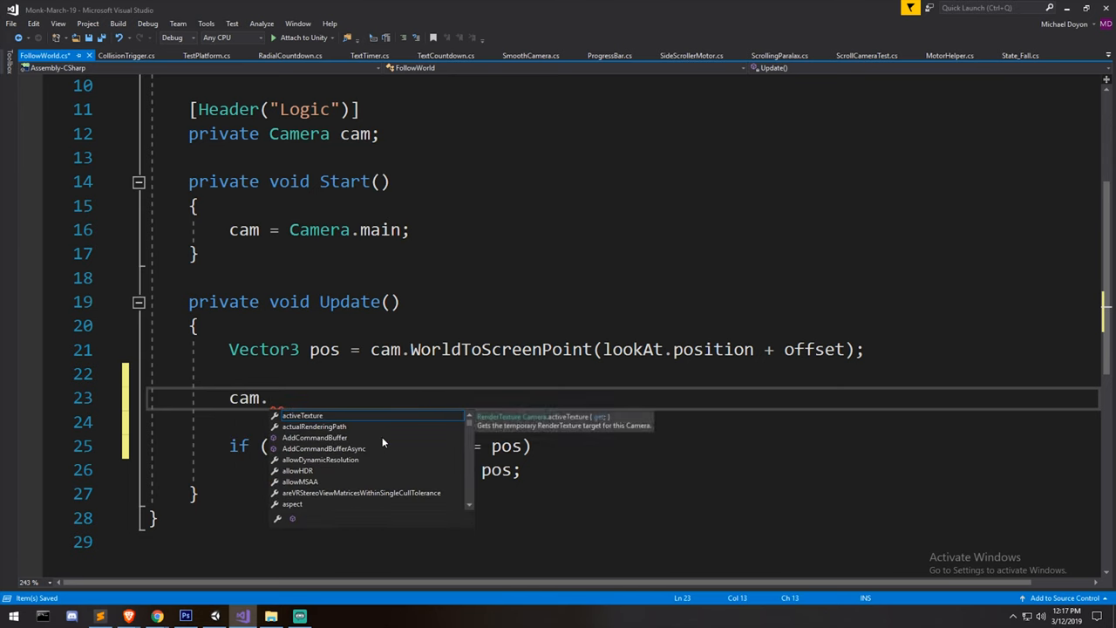
scroll(down, 3)
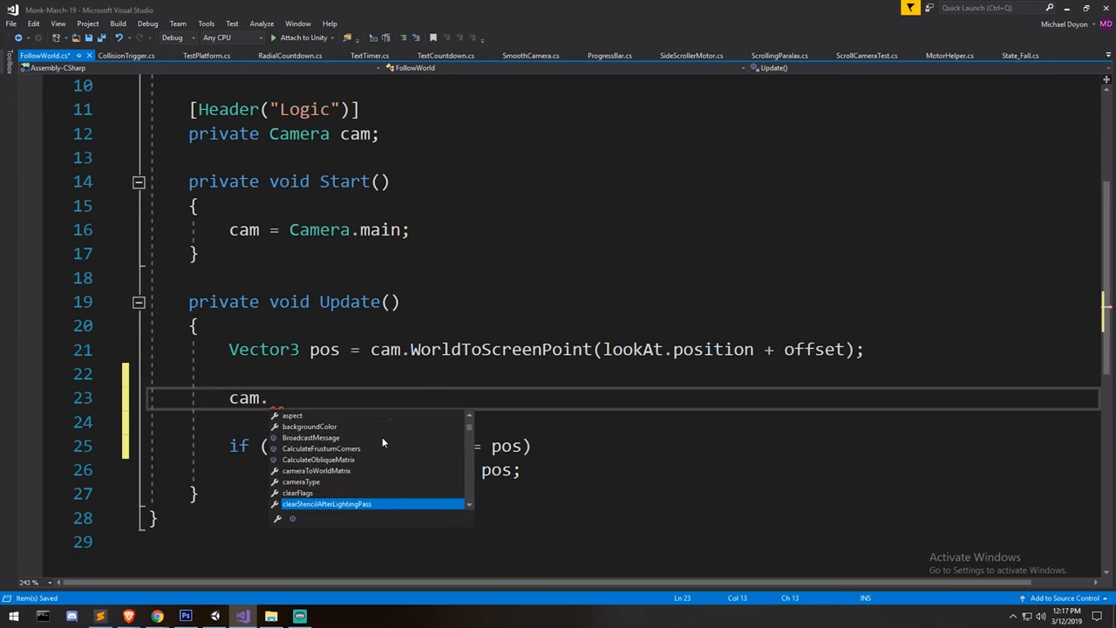
scroll(down, 3)
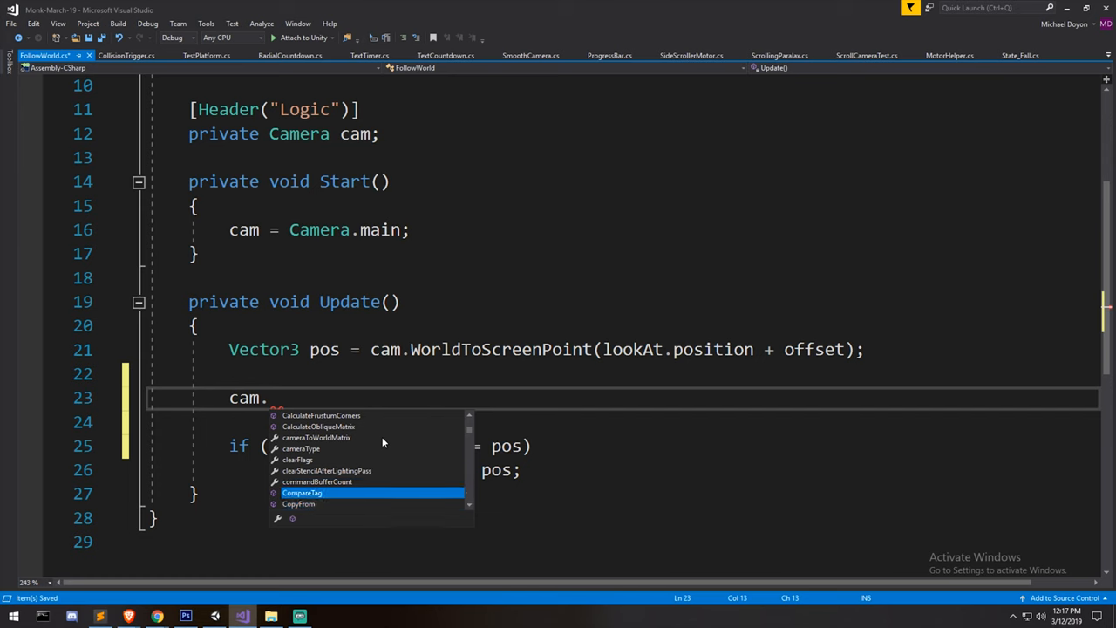
text(sc)
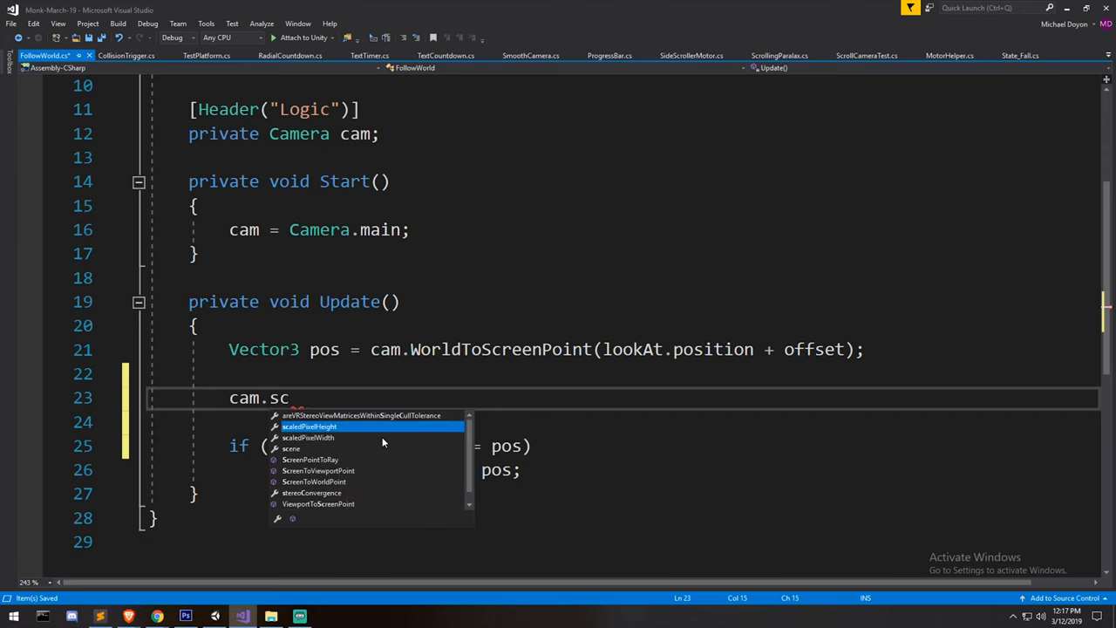
text(re)
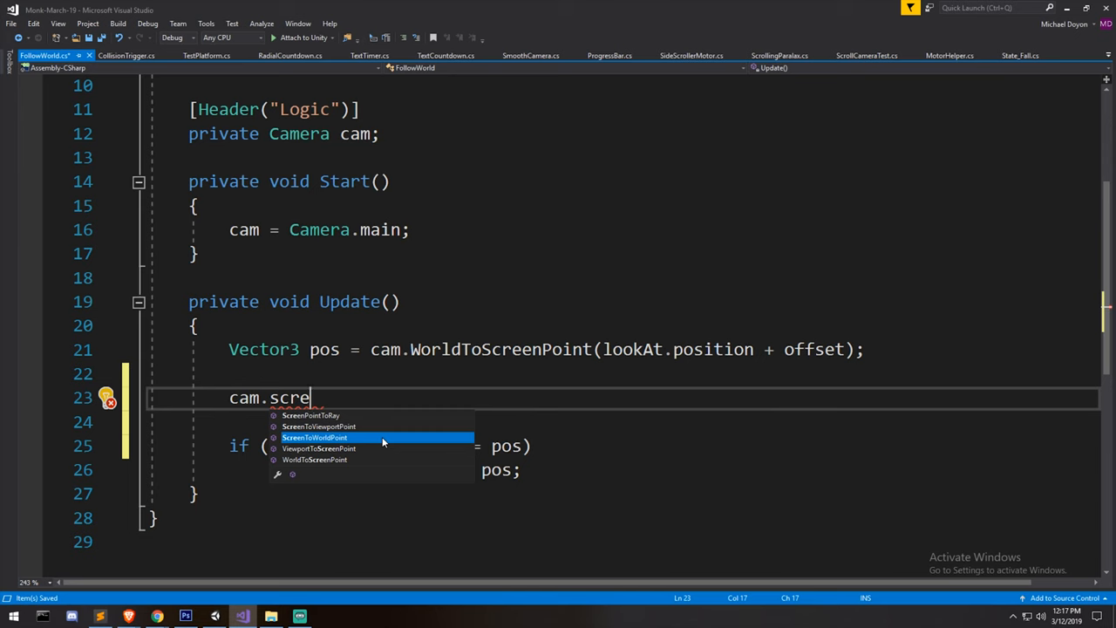
mouse_move(381, 436)
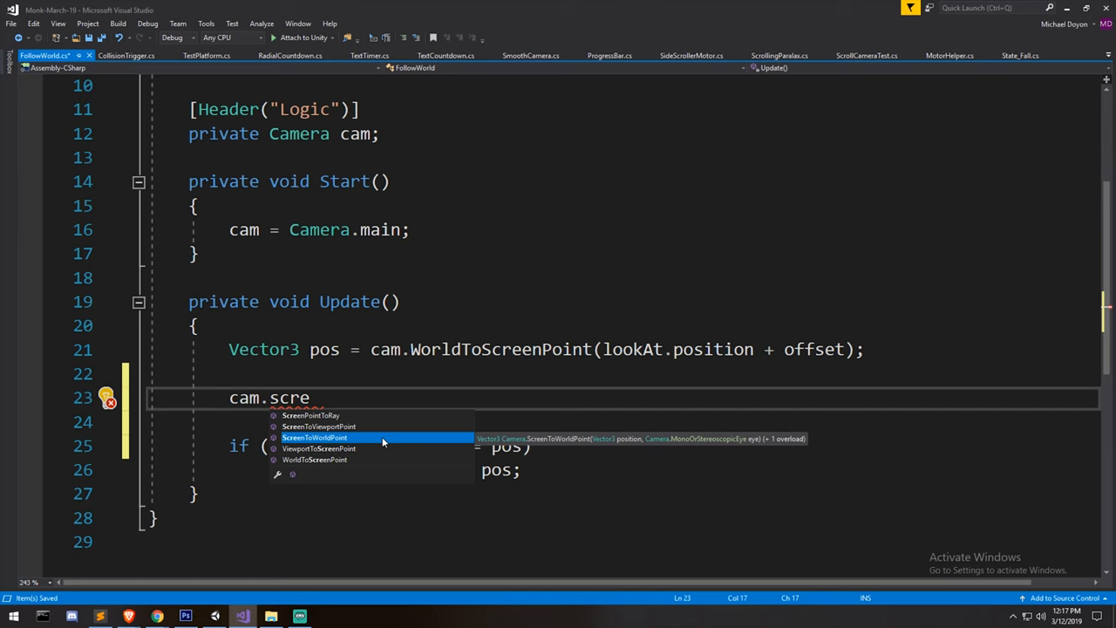
key(down)
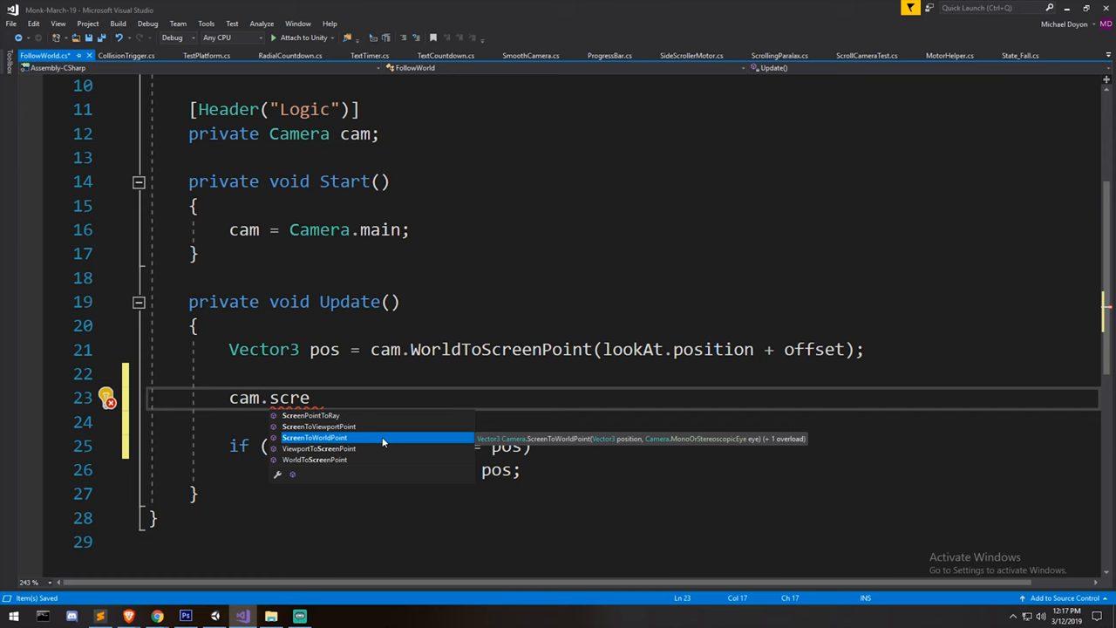
key(up)
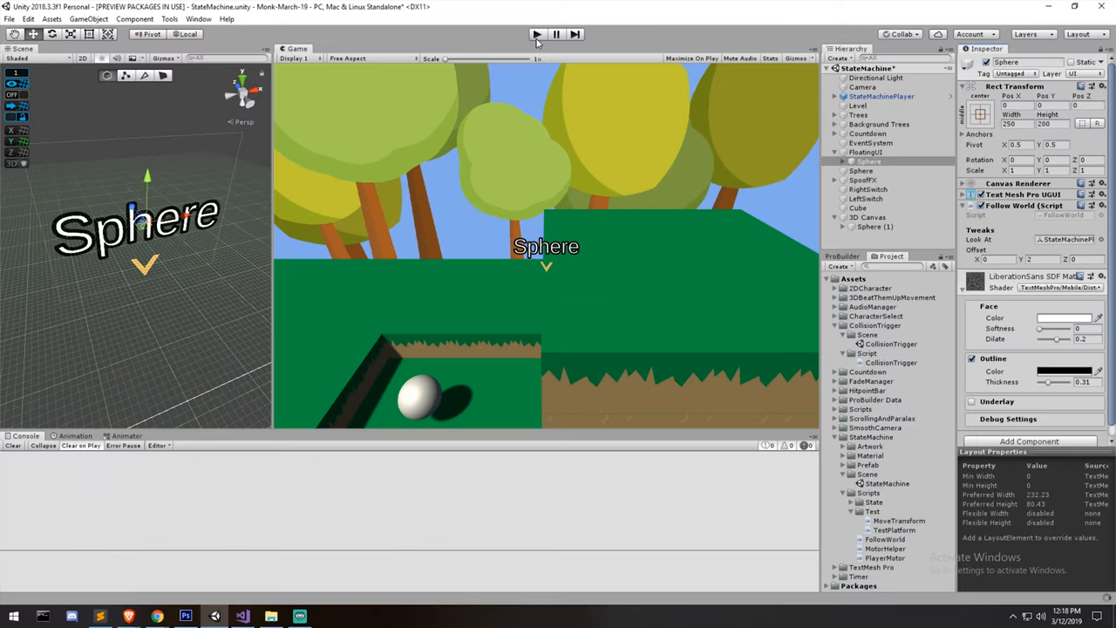
click(537, 35)
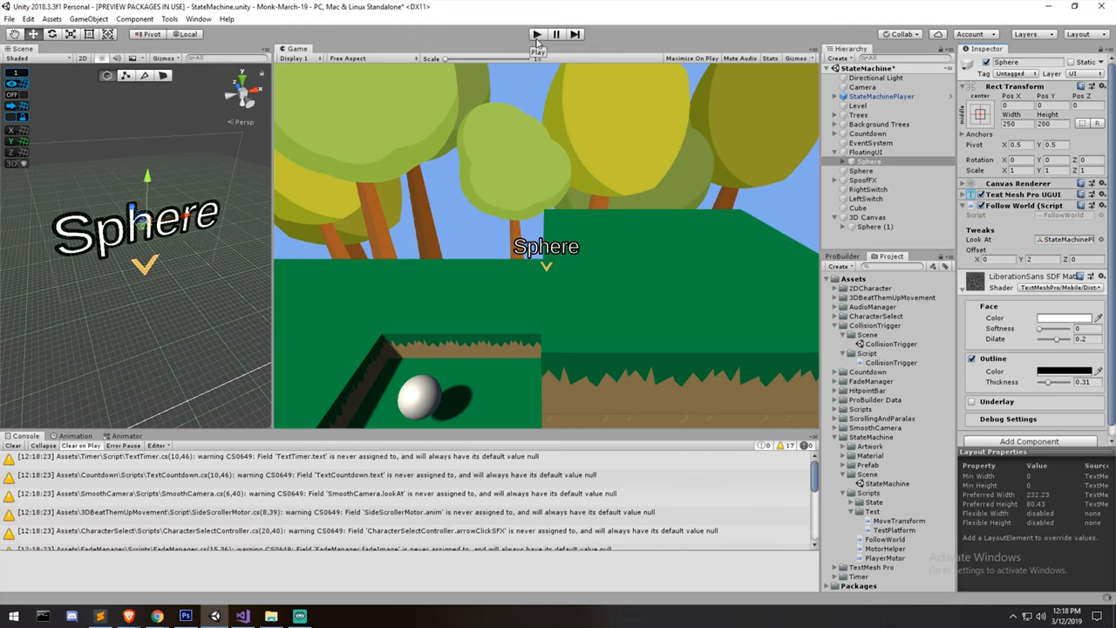